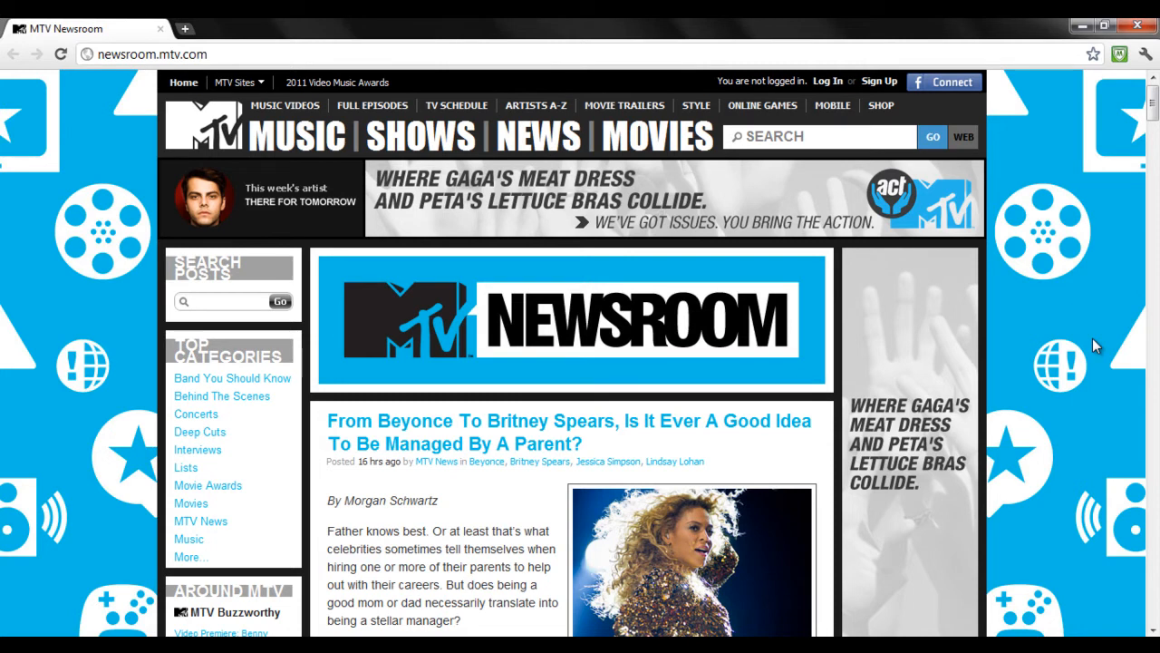
# Step: Bring up Chrome's Save As dialog for the MTV Newsroom page with Ctrl+S
pyautogui.press('ctrl+s')
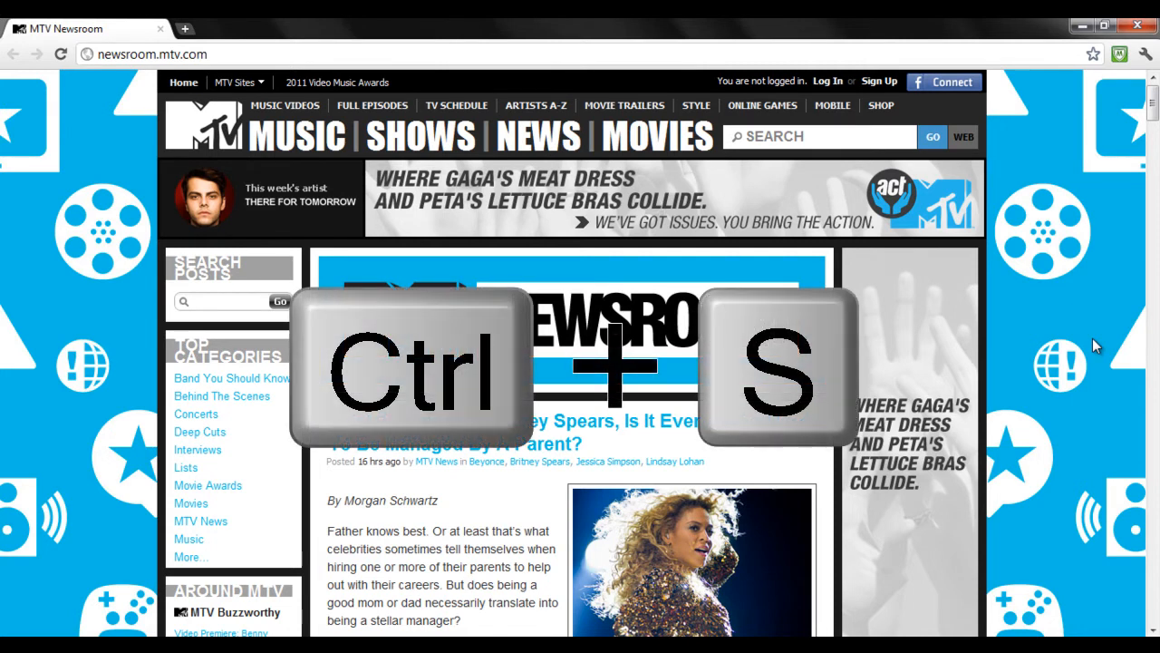
pyautogui.press('ctrl+s')
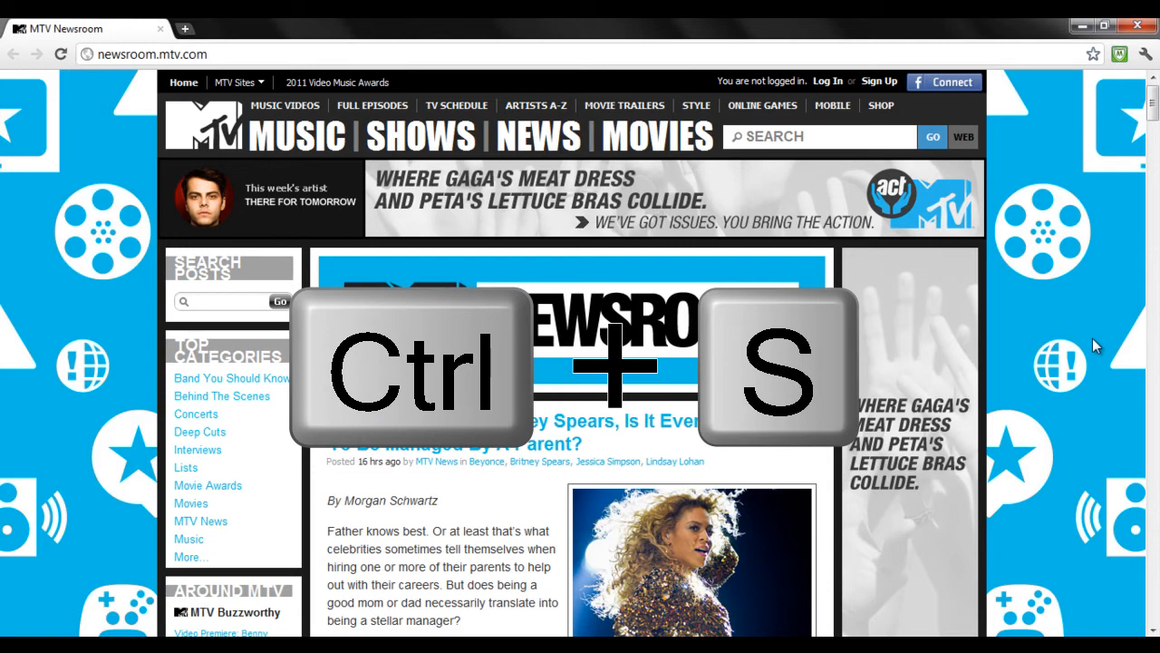
pyautogui.press('ctrl+s')
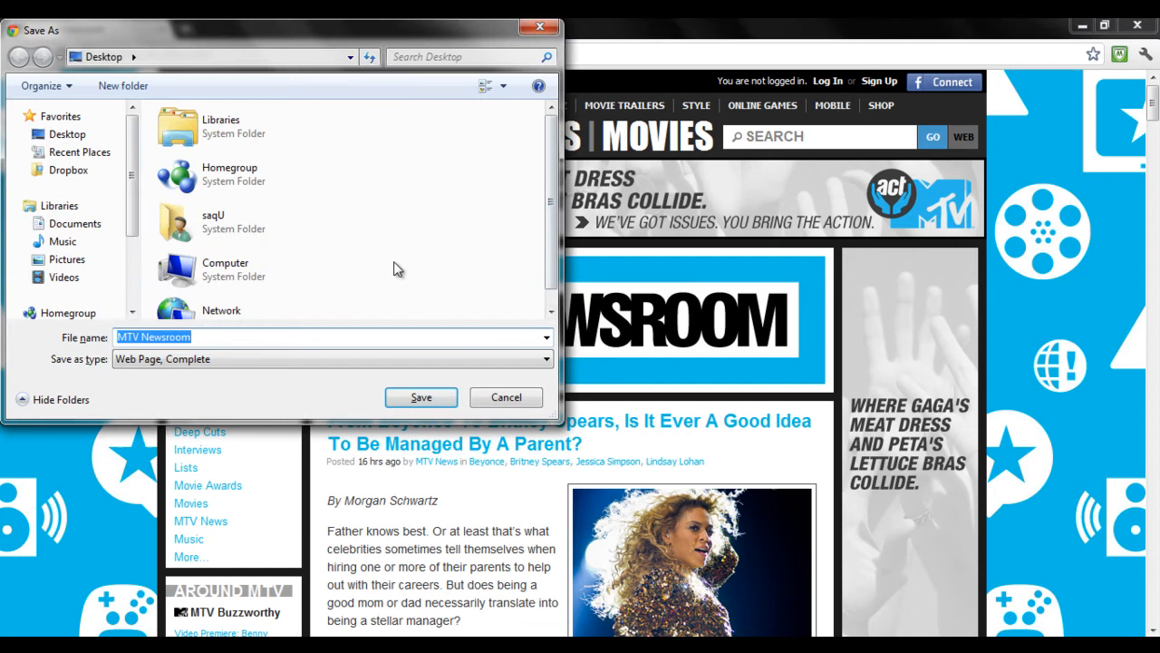
pyautogui.moveTo(457, 362)
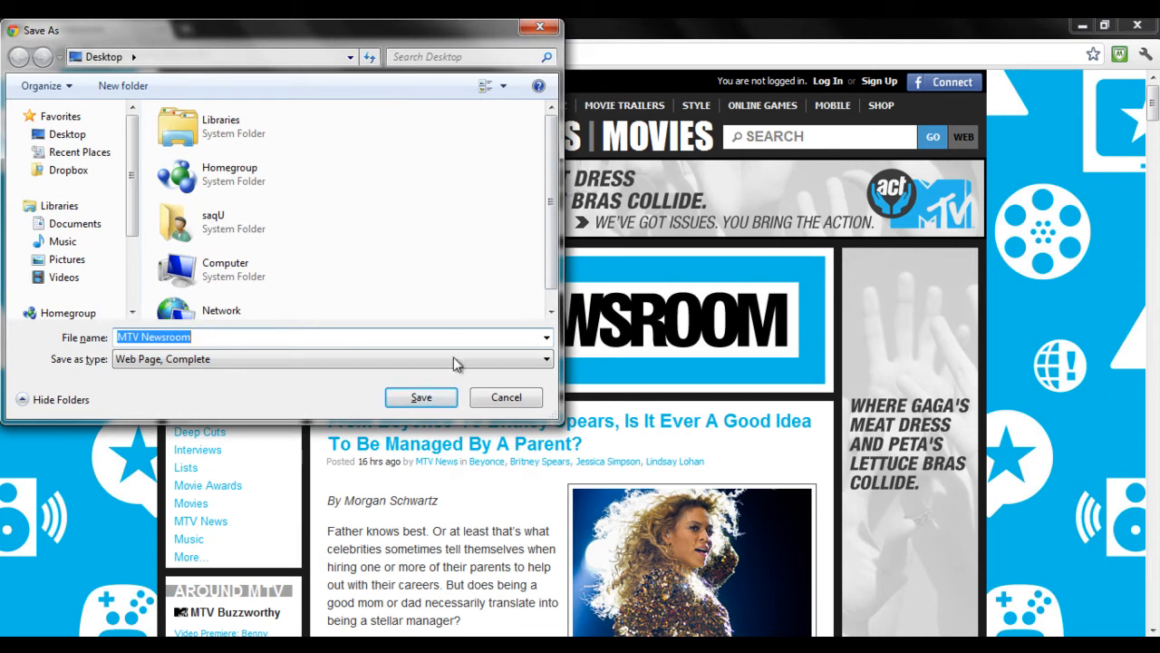
# Step: Save MTV Newsroom to the Desktop as Web Page, Complete
pyautogui.click(421, 397)
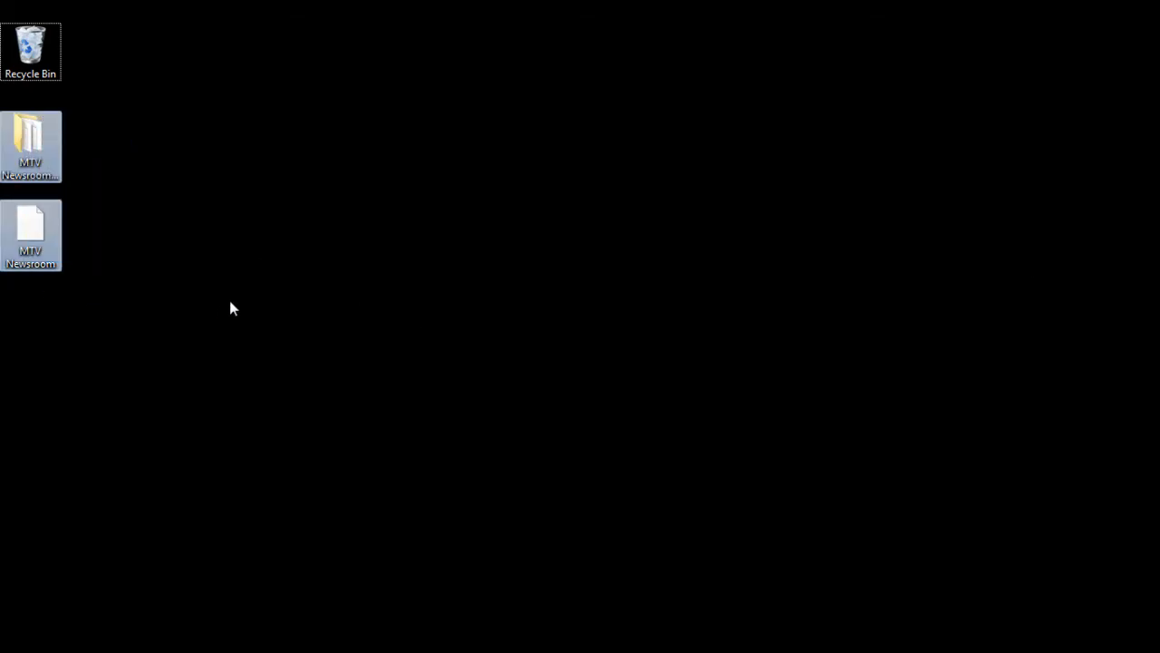
pyautogui.moveTo(29, 236)
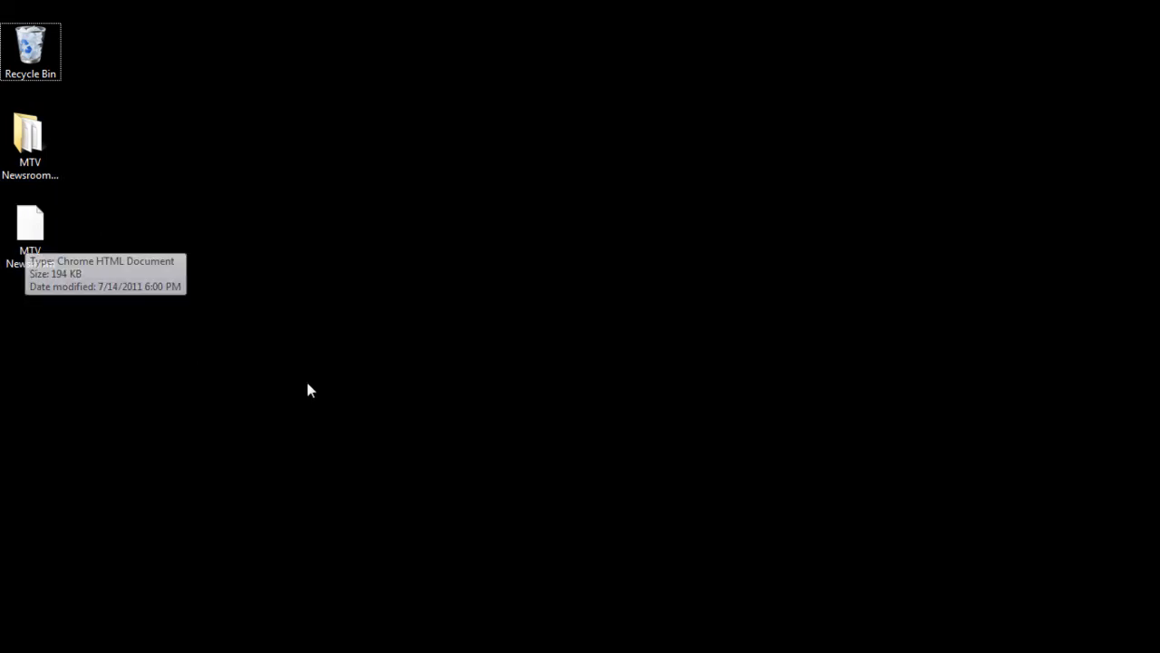
pyautogui.moveTo(410, 290)
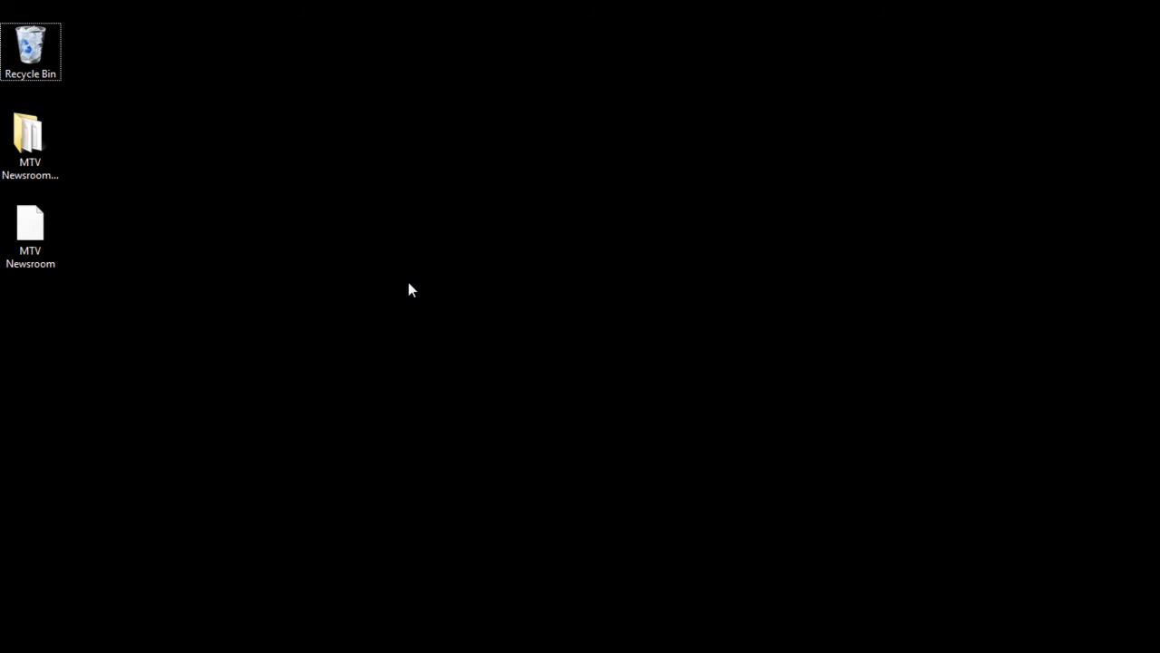
pyautogui.moveTo(341, 265)
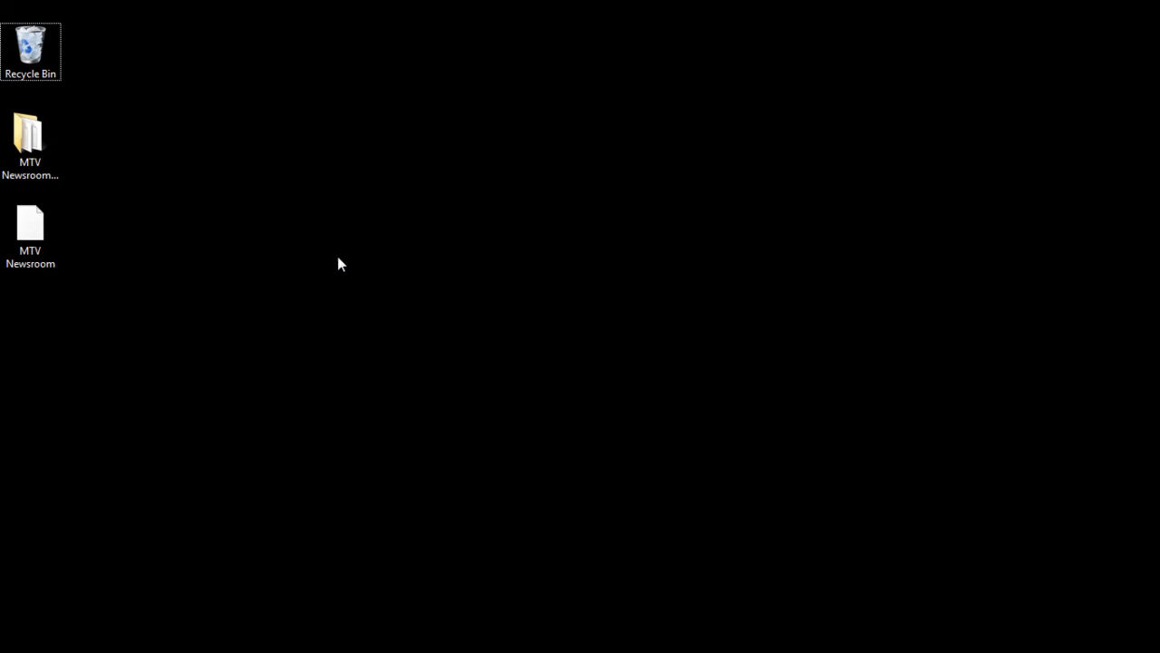
# Step: Launch the saved MTV Newsroom HTML file from the desktop into Chrome
pyautogui.click(29, 221)
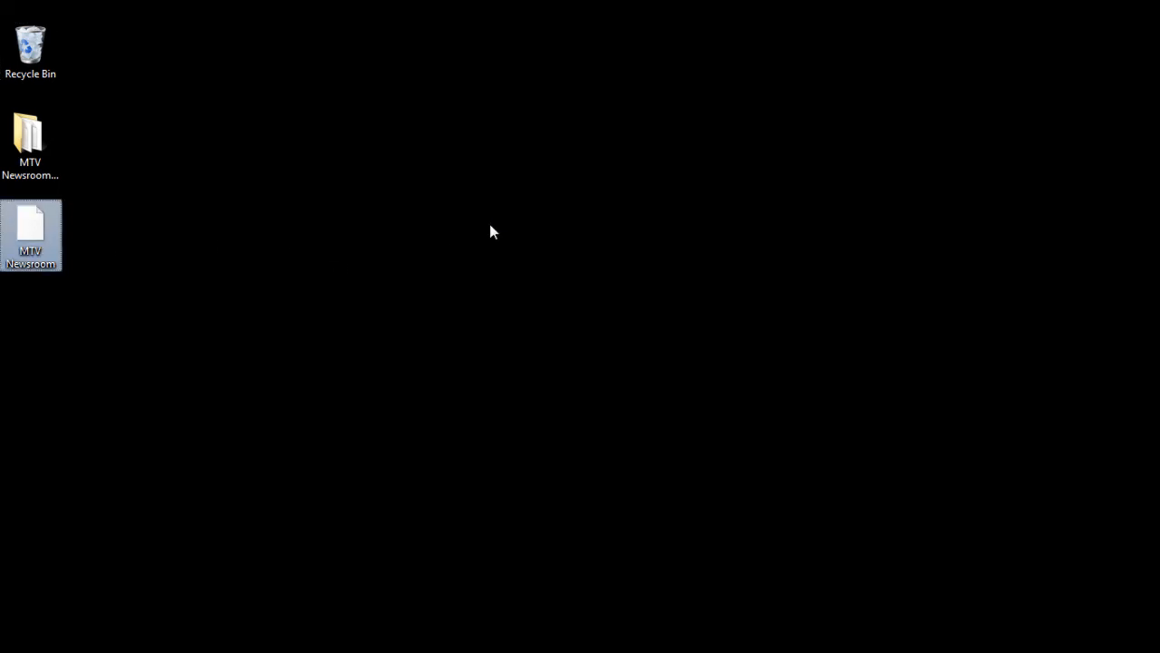
pyautogui.doubleClick(29, 235)
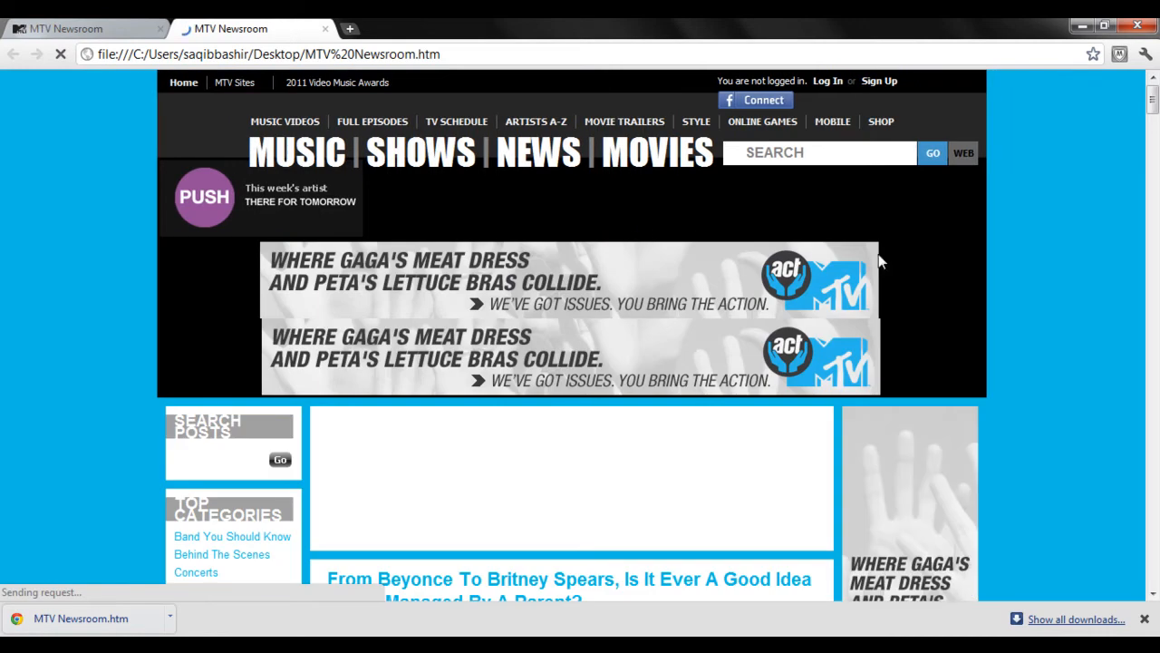
# Step: Scroll the offline MTV Newsroom page to the Dark Knight Rises article and follow its link
pyautogui.scroll(-3)
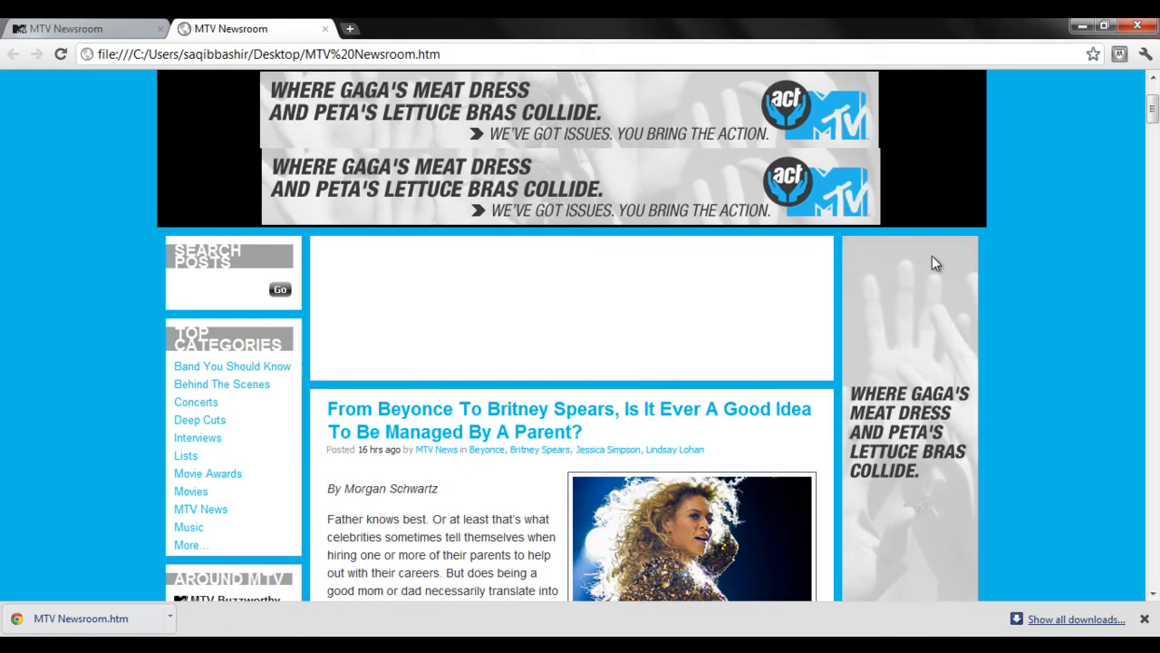
pyautogui.scroll(-3)
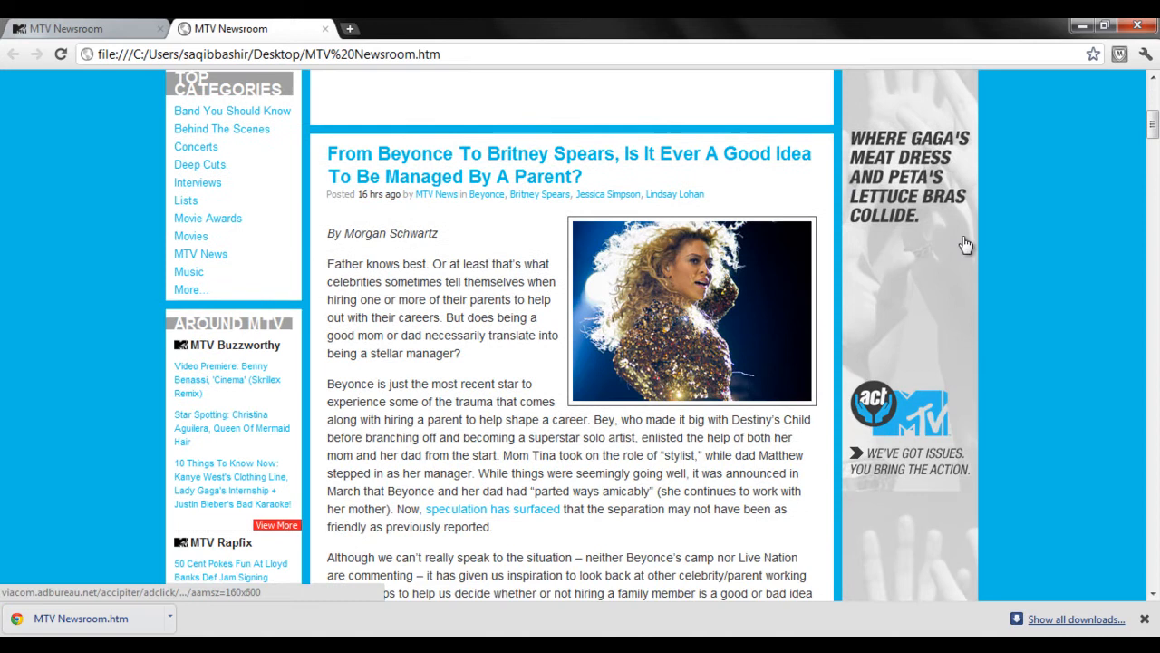
pyautogui.scroll(-3)
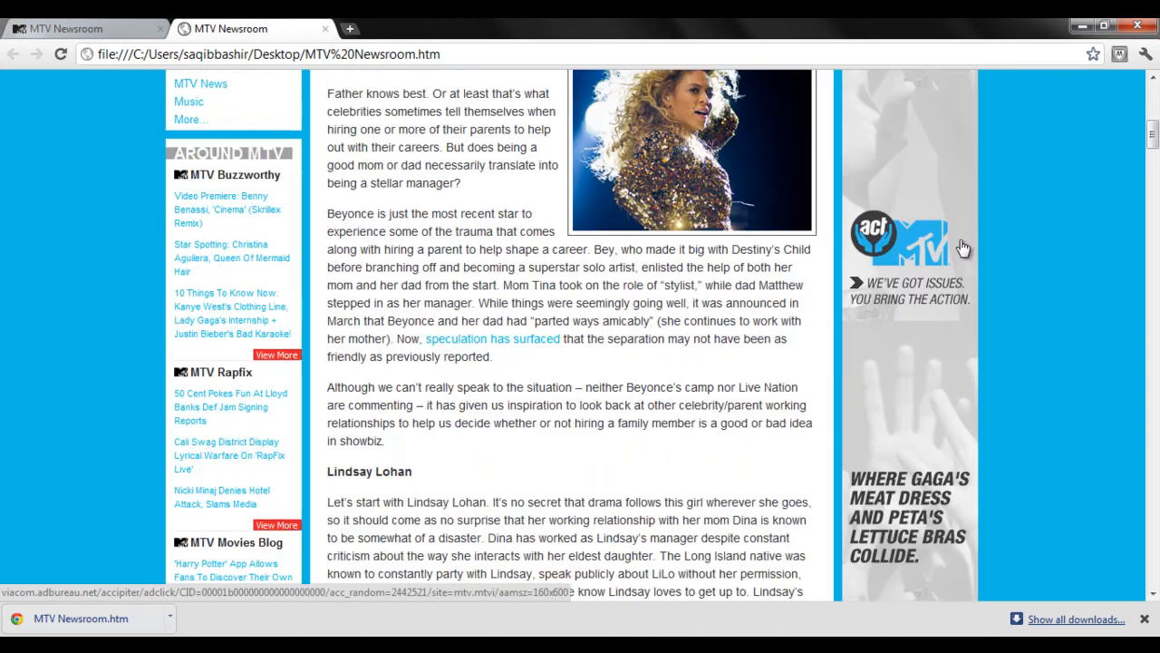
pyautogui.scroll(-3)
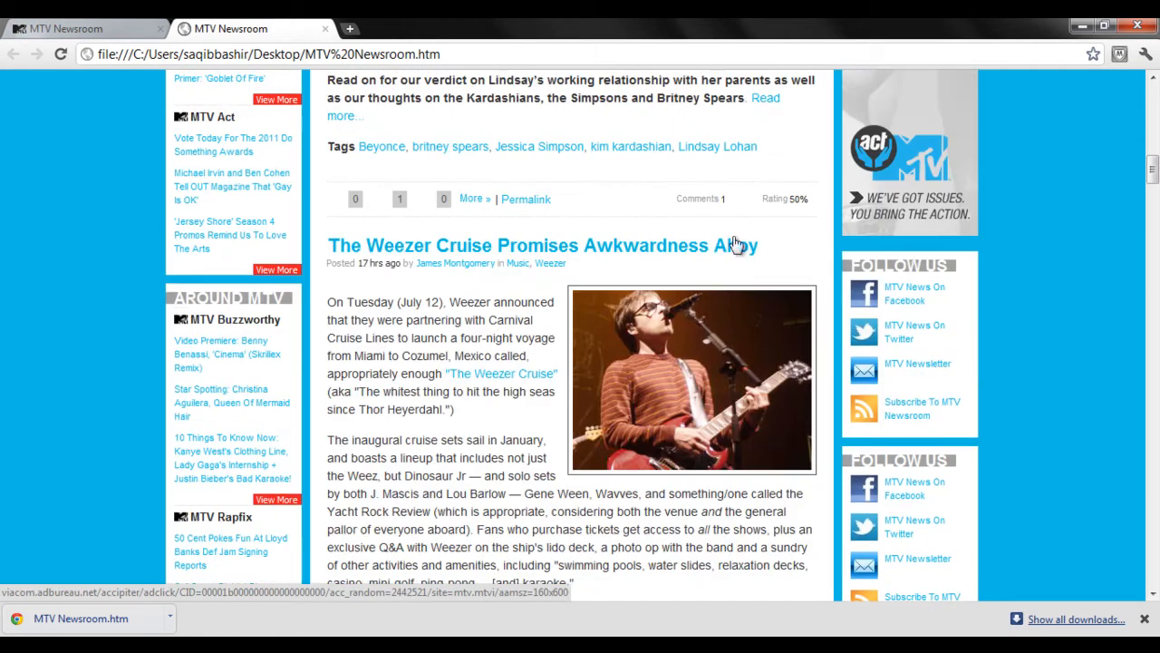
pyautogui.scroll(-3)
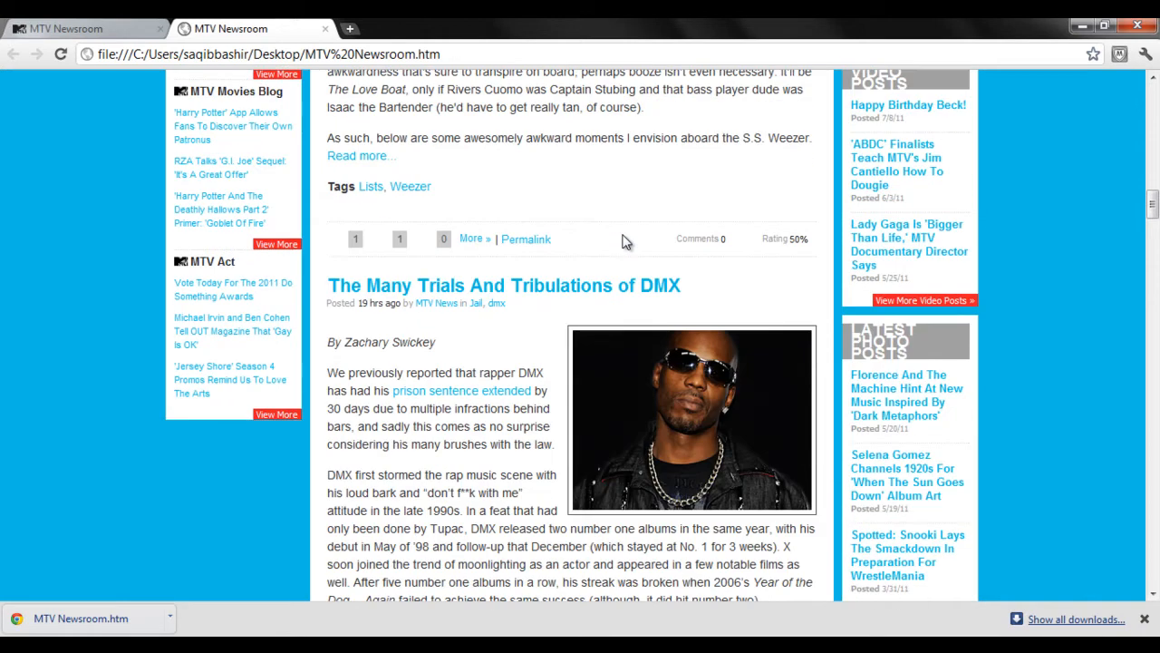
pyautogui.scroll(-3)
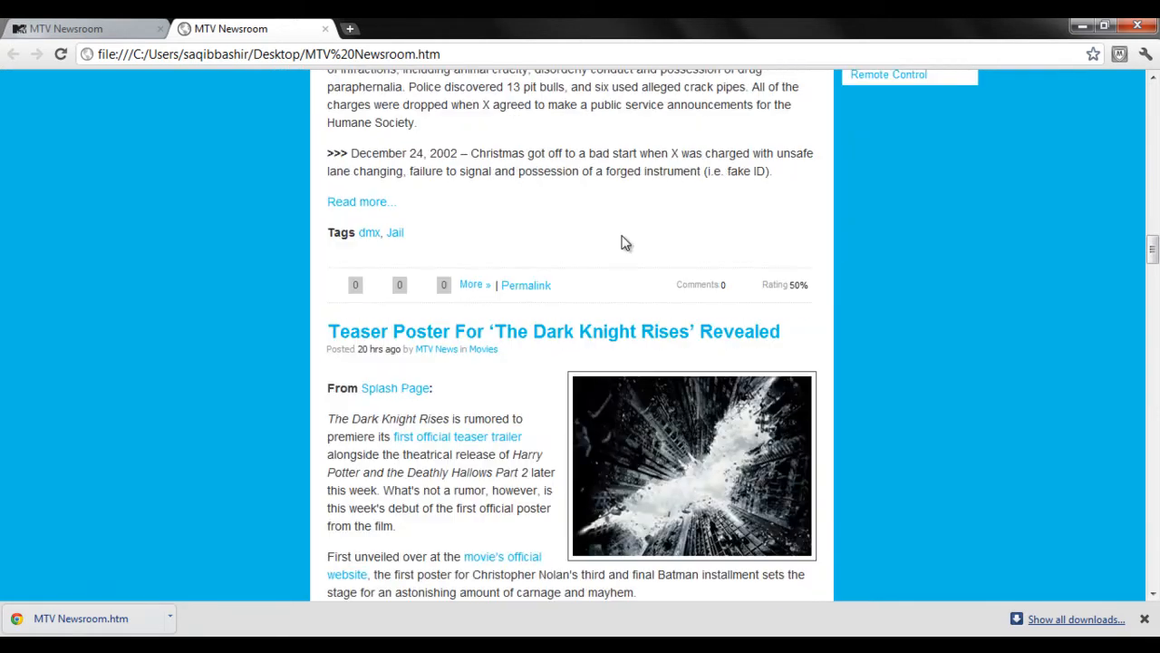
pyautogui.scroll(-3)
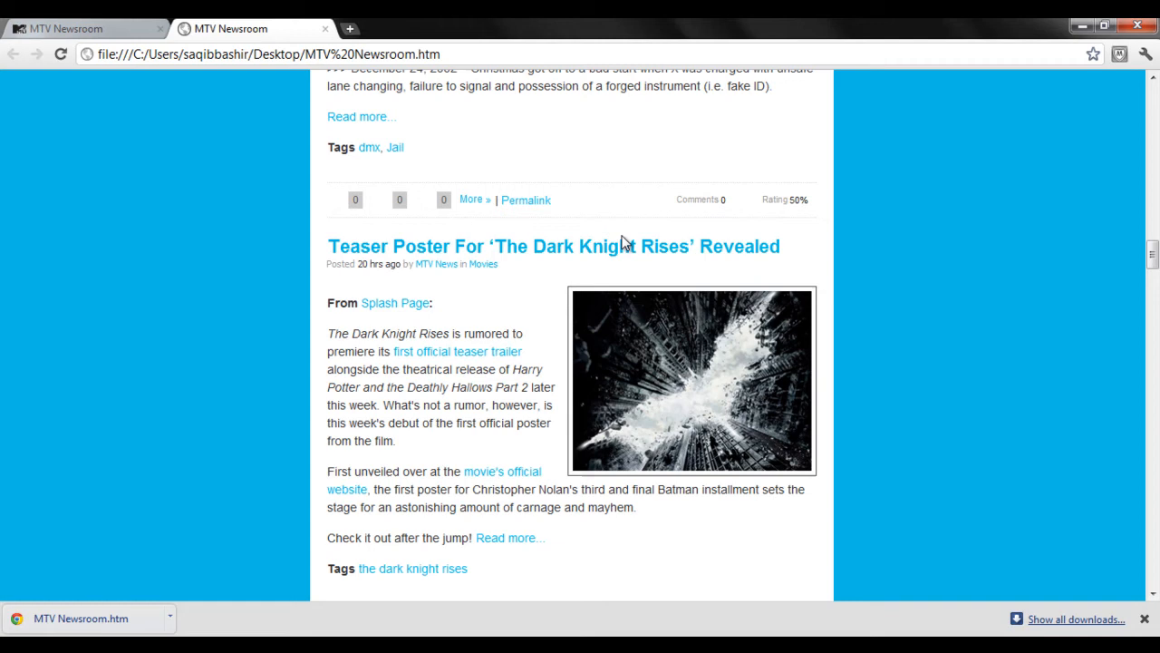
pyautogui.moveTo(541, 305)
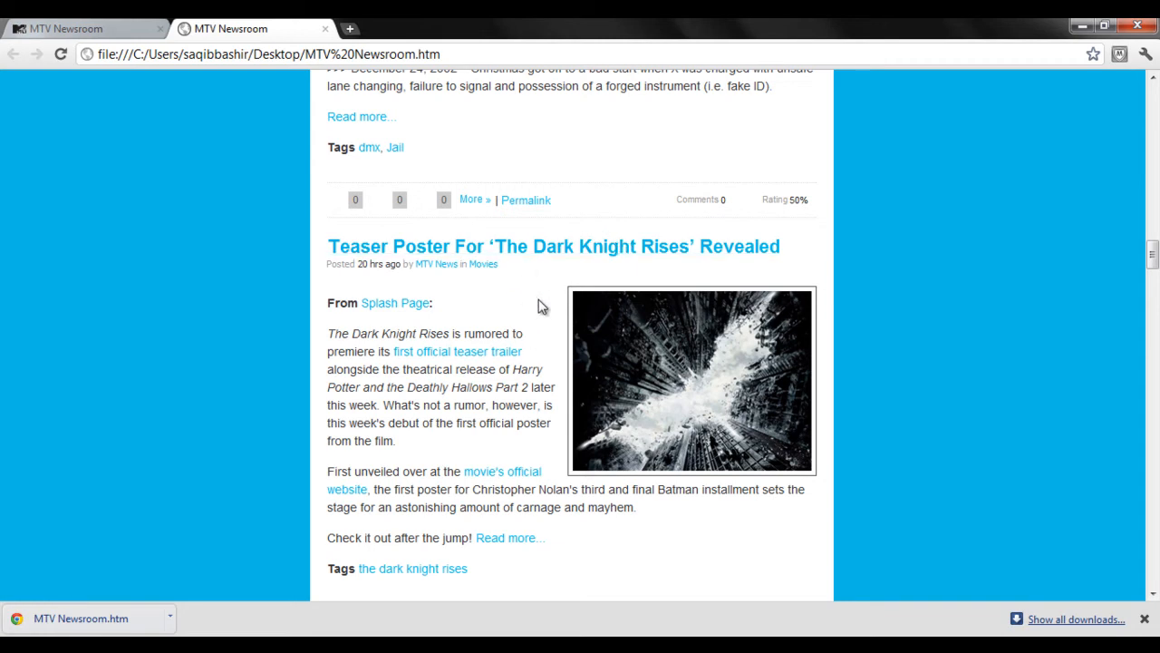
pyautogui.click(553, 246)
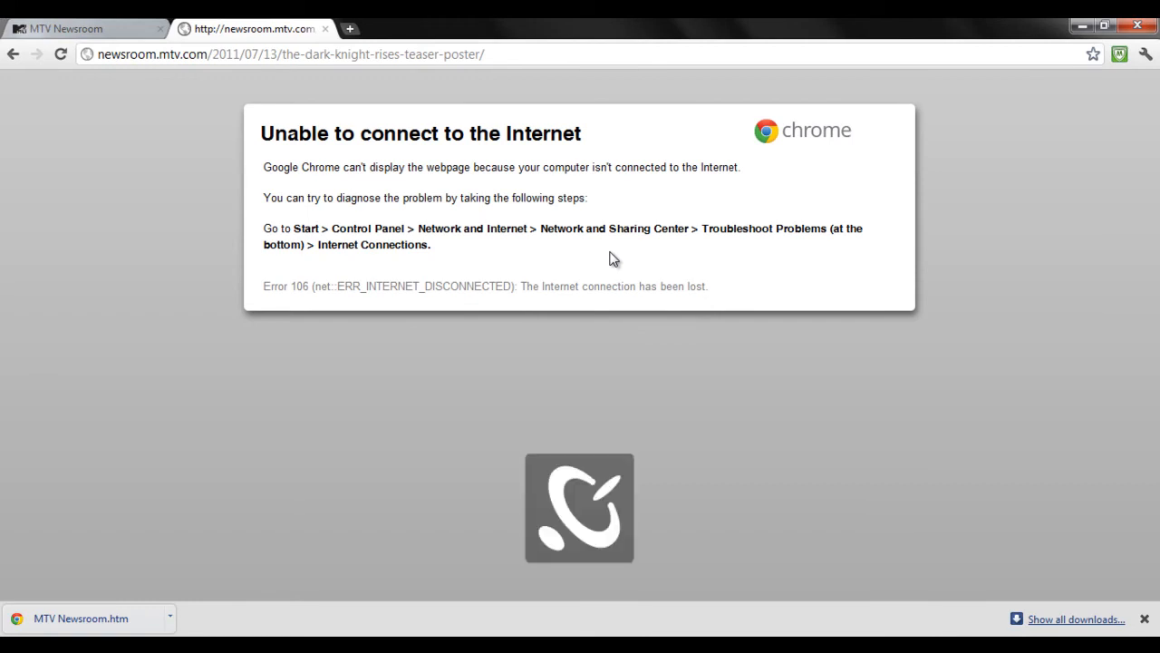
pyautogui.moveTo(348, 29)
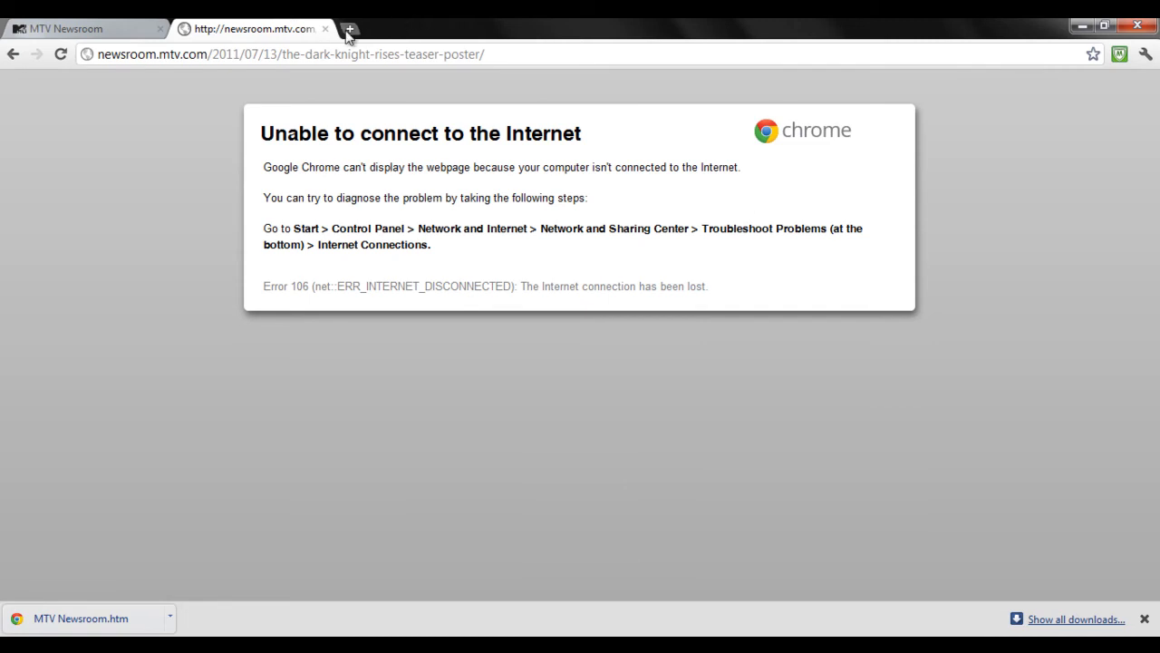
# Step: After the 'Unable to connect to the Internet' error, start a fresh browser tab
pyautogui.click(348, 29)
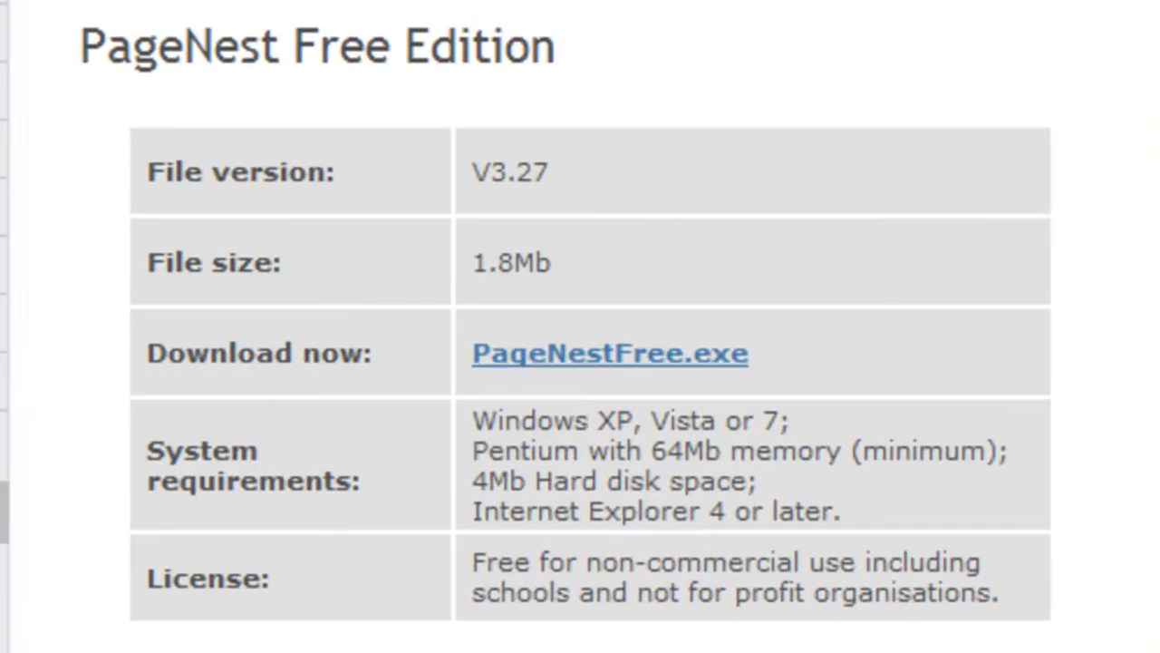
pyautogui.moveTo(1055, 566)
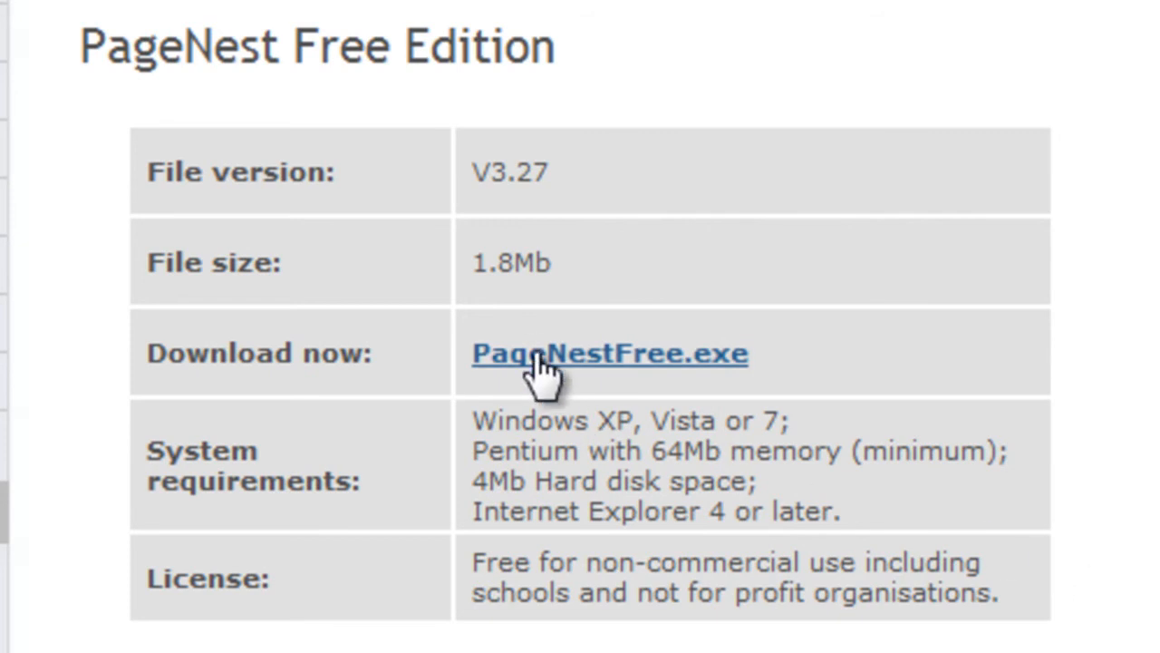
# Step: Download PageNestFree.exe from pagenest.com/download.html and run the installer
pyautogui.click(609, 353)
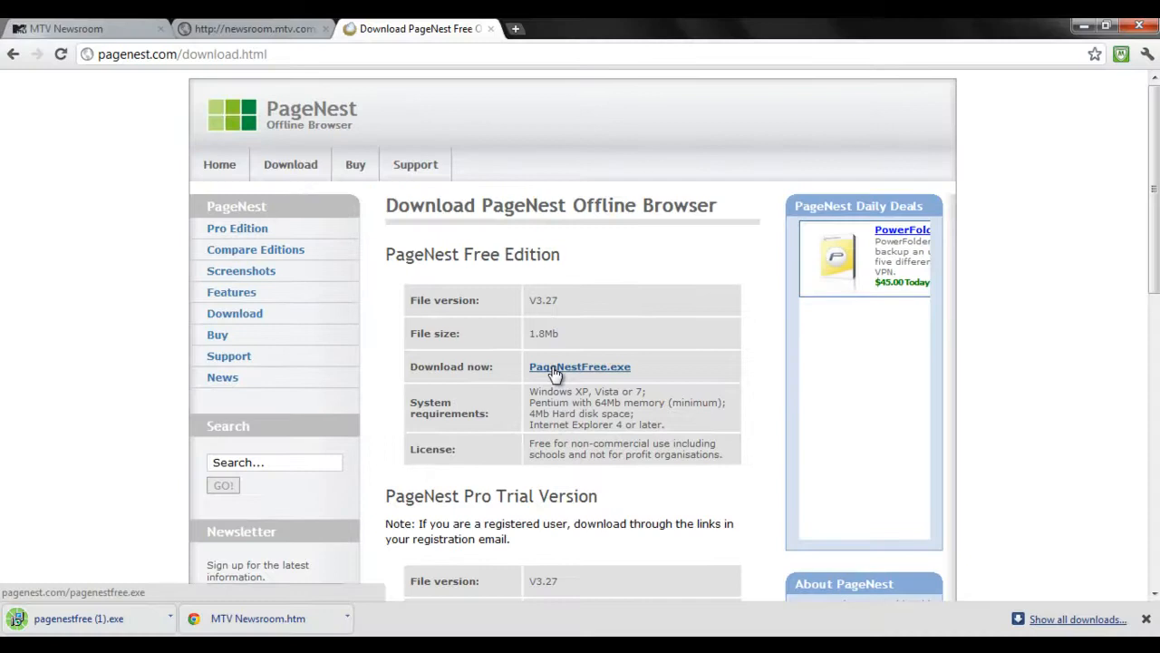
pyautogui.click(580, 366)
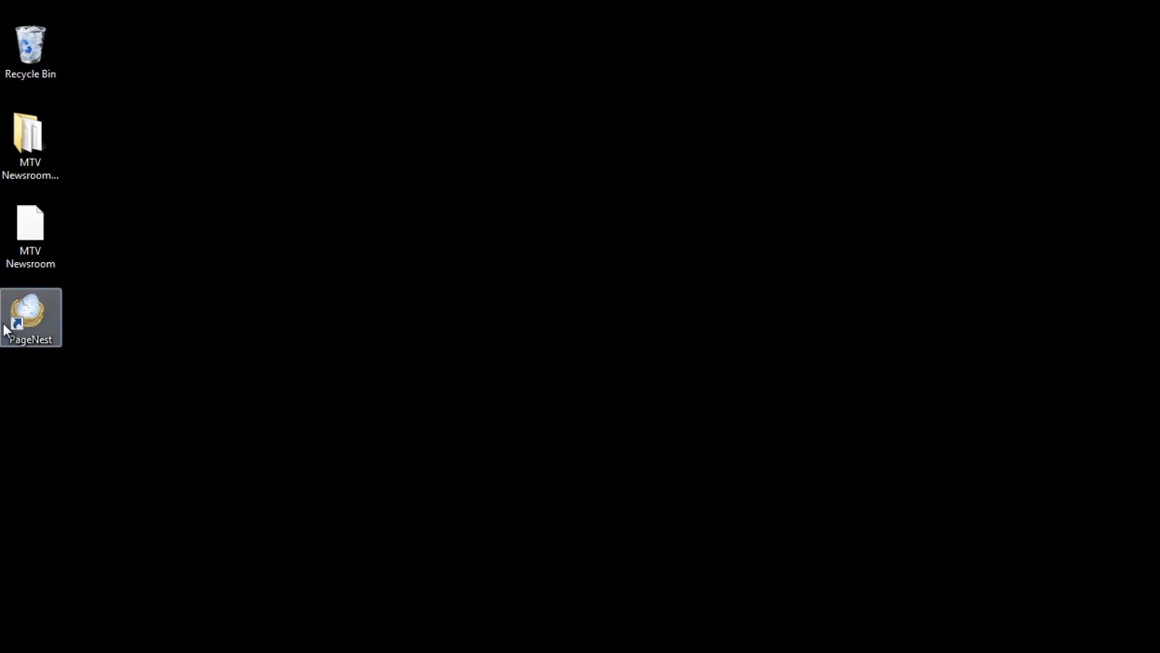
# Step: Start PageNest Free Edition 3.27 from its desktop shortcut to its Welcome screen
pyautogui.doubleClick(31, 316)
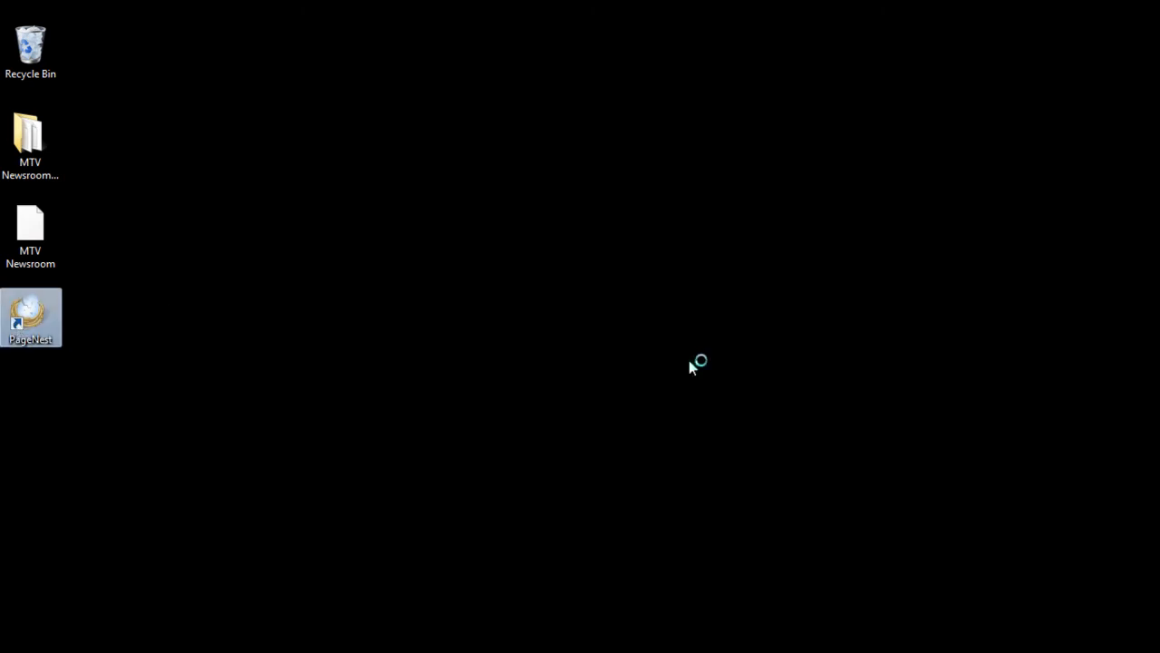
pyautogui.doubleClick(29, 315)
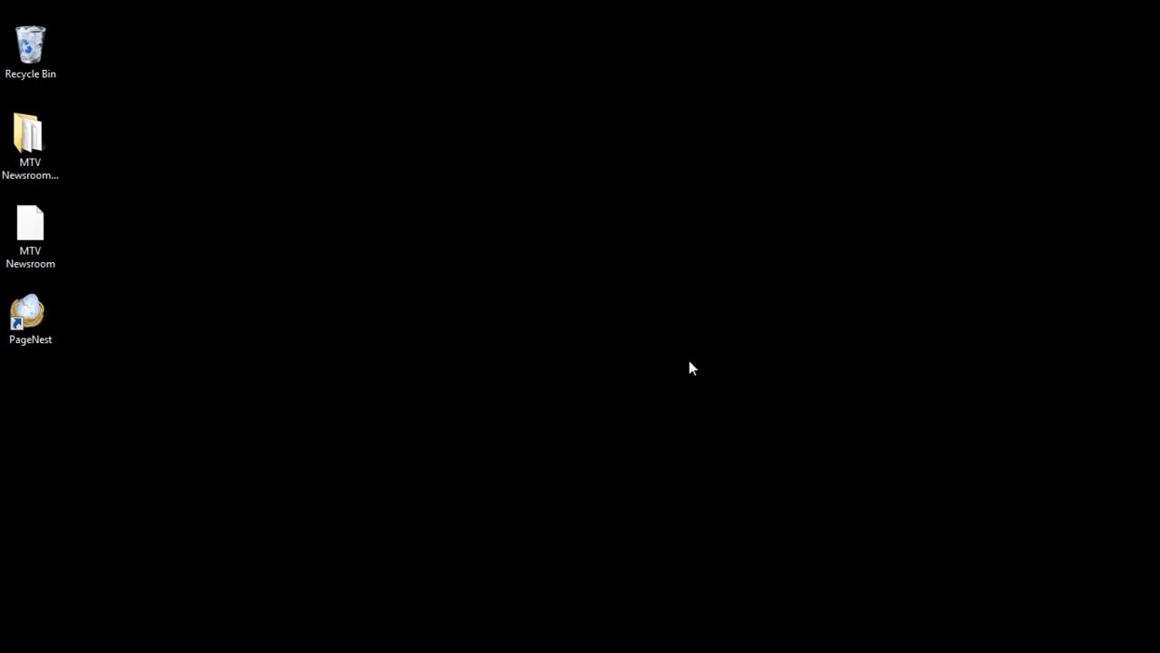
pyautogui.doubleClick(29, 312)
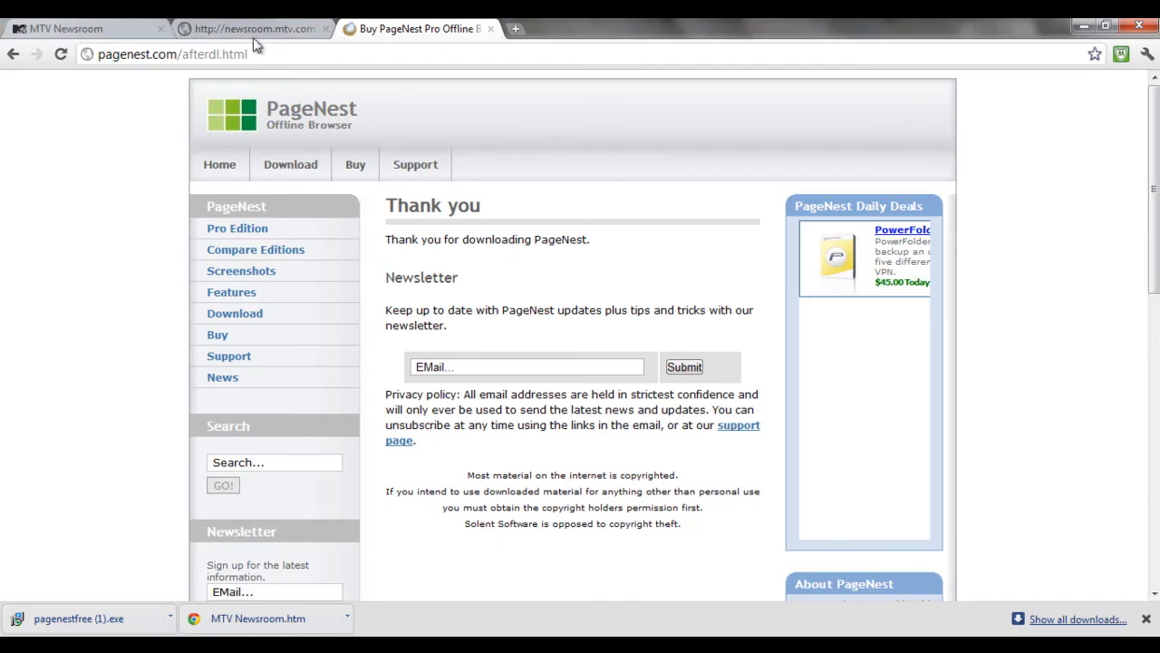
pyautogui.click(136, 54)
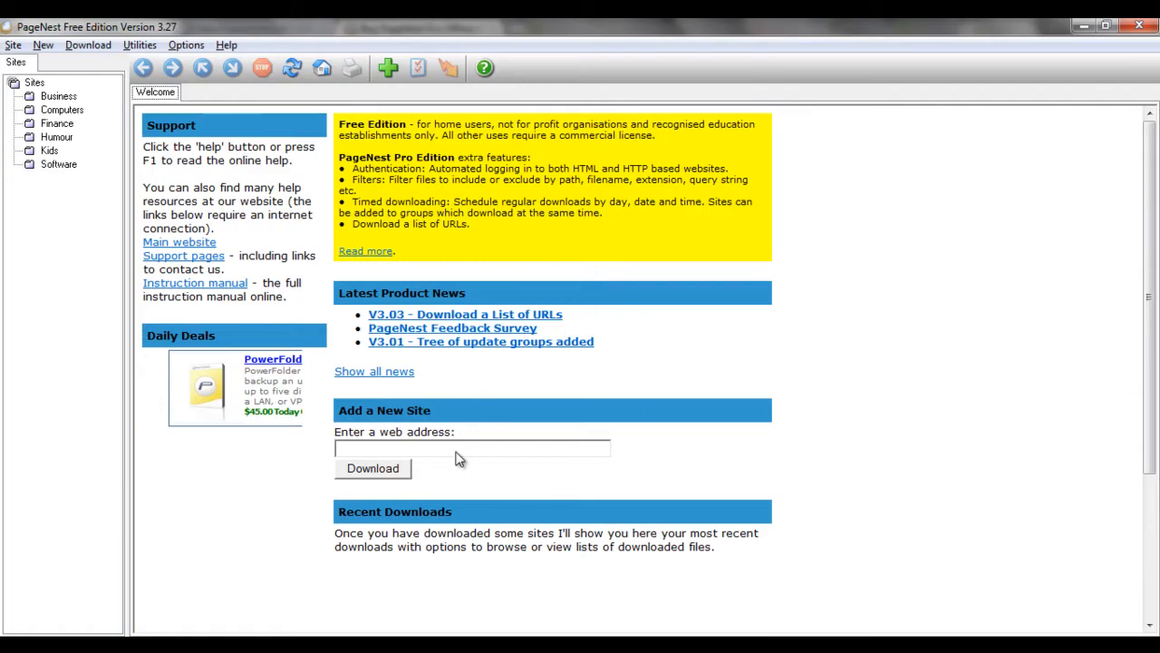
pyautogui.write('http://pagenest.com')
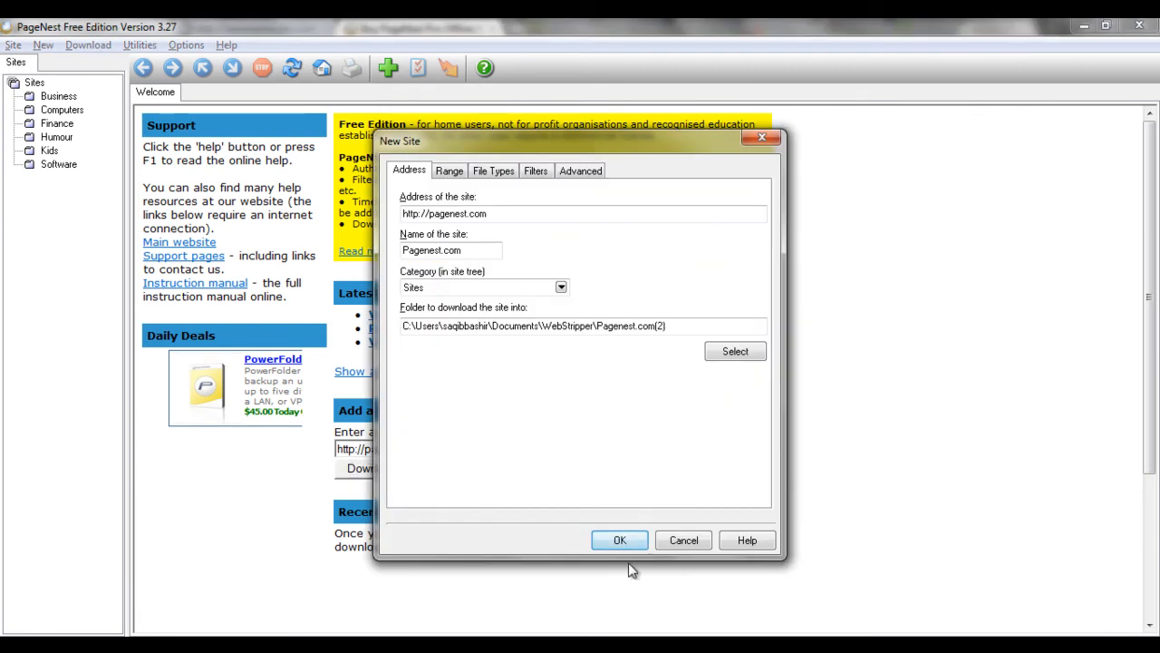
pyautogui.click(620, 541)
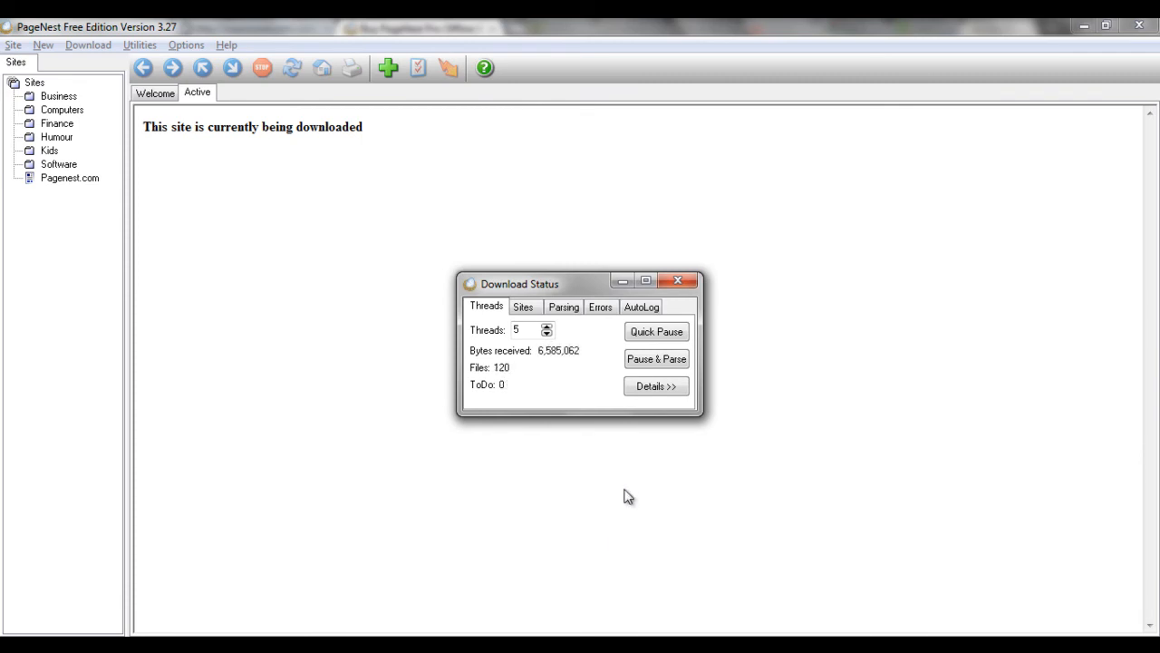
pyautogui.click(562, 306)
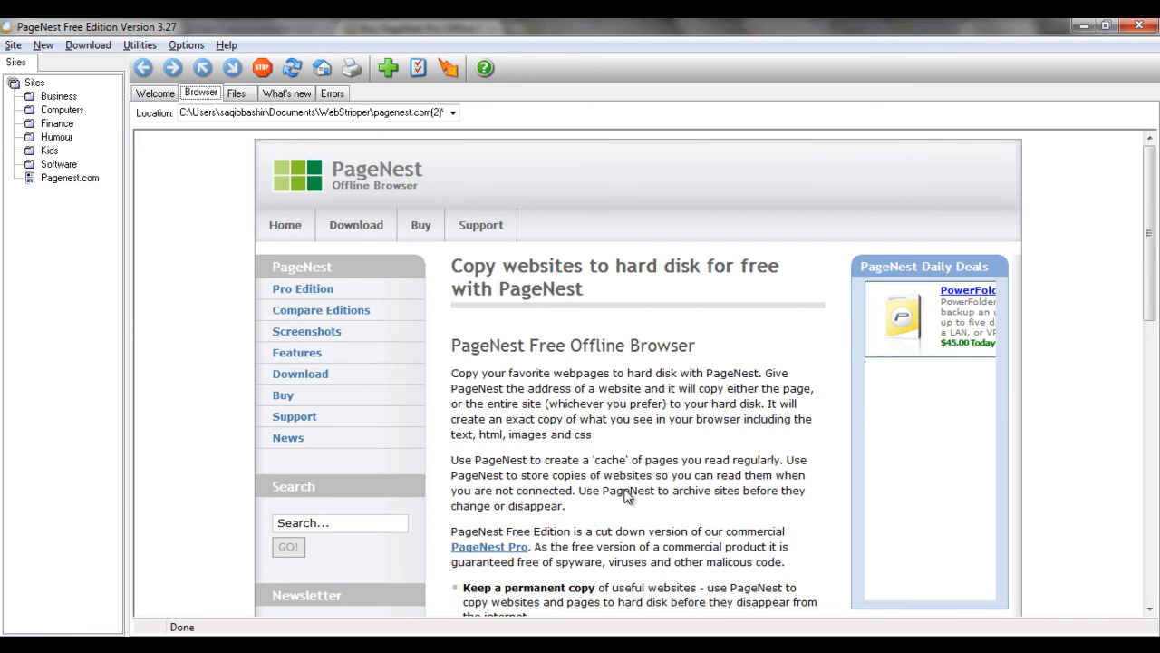
pyautogui.moveTo(663, 425)
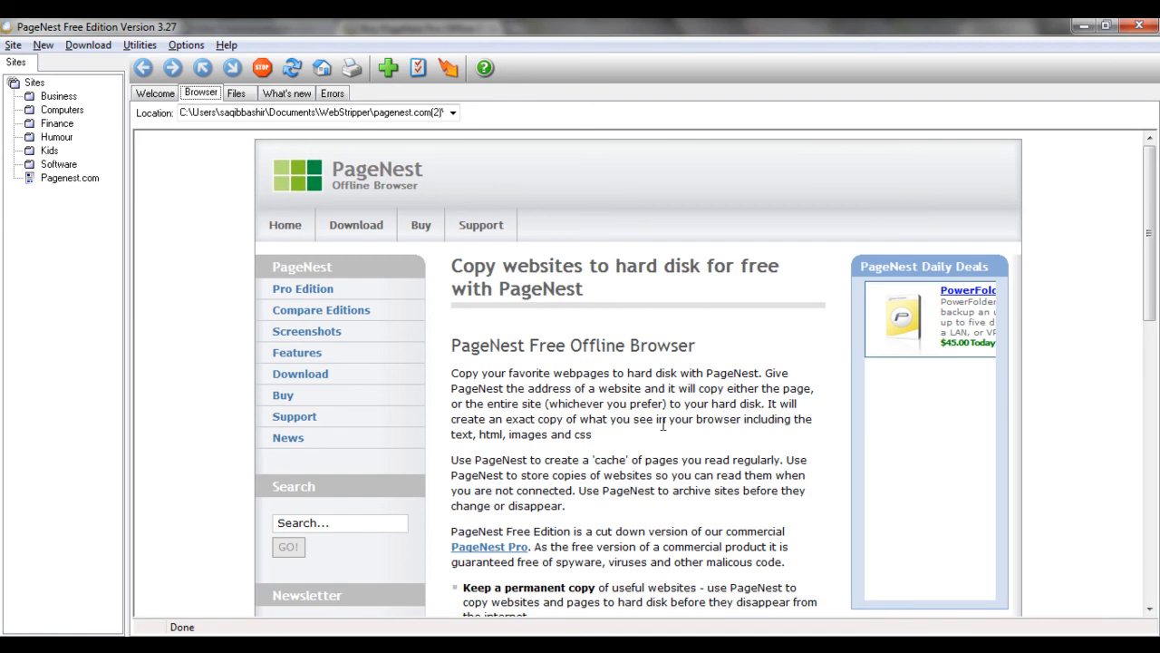
# Step: Scroll the offline pagenest.com home page, then move through Features to the Support page
pyautogui.scroll(-3)
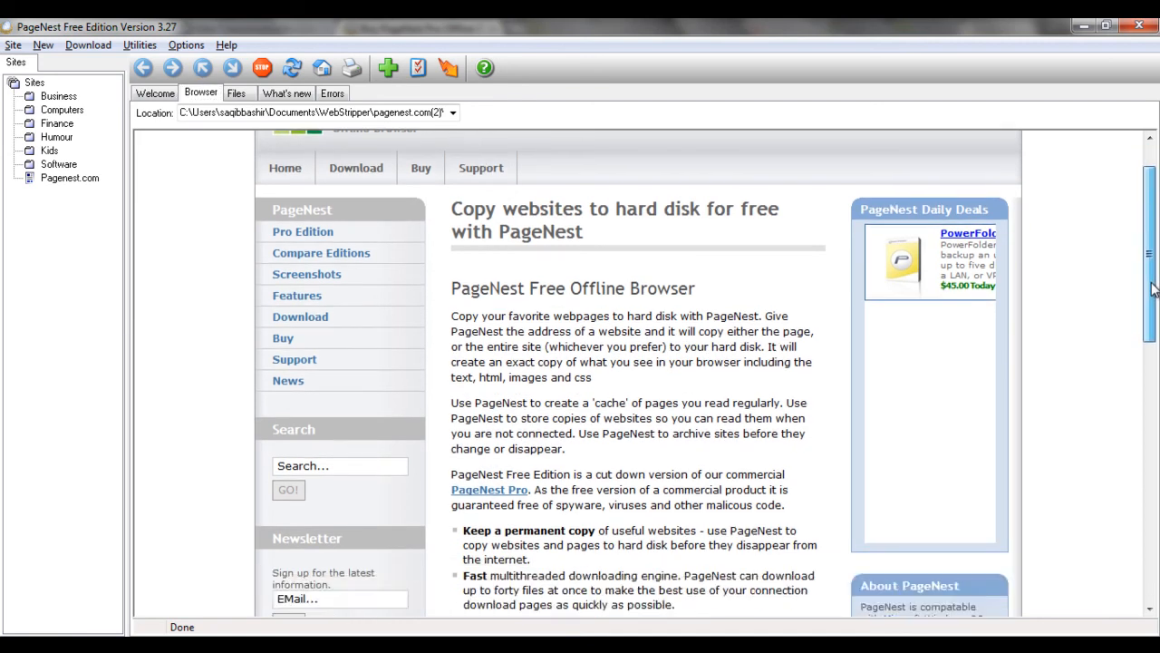
pyautogui.scroll(-3)
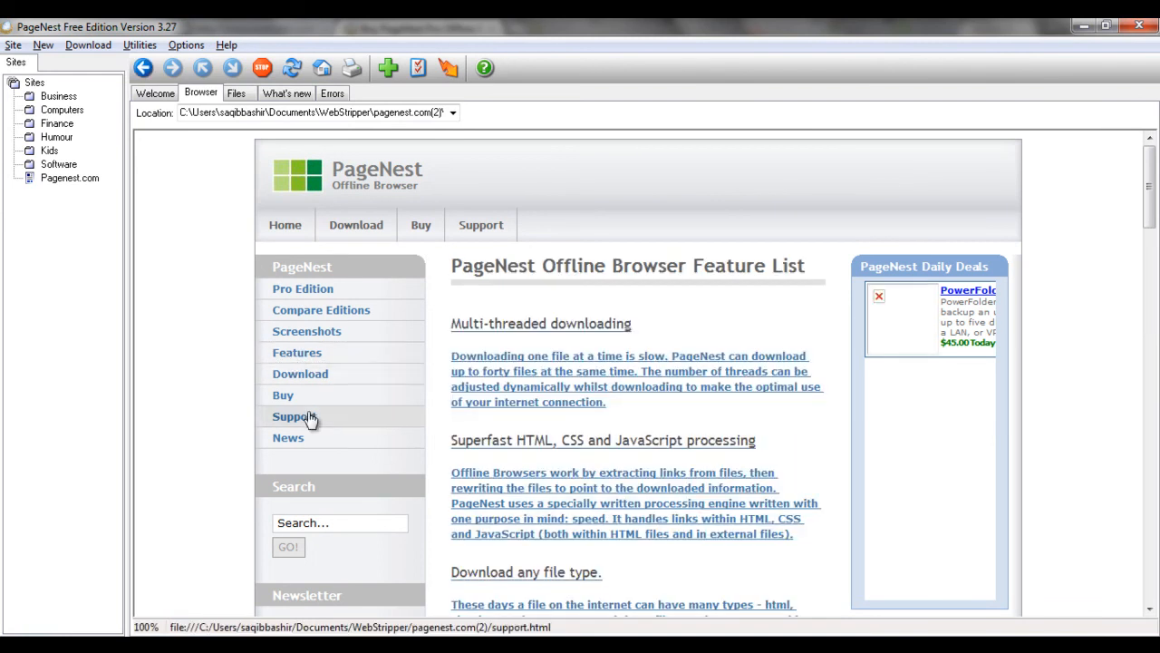
pyautogui.click(294, 415)
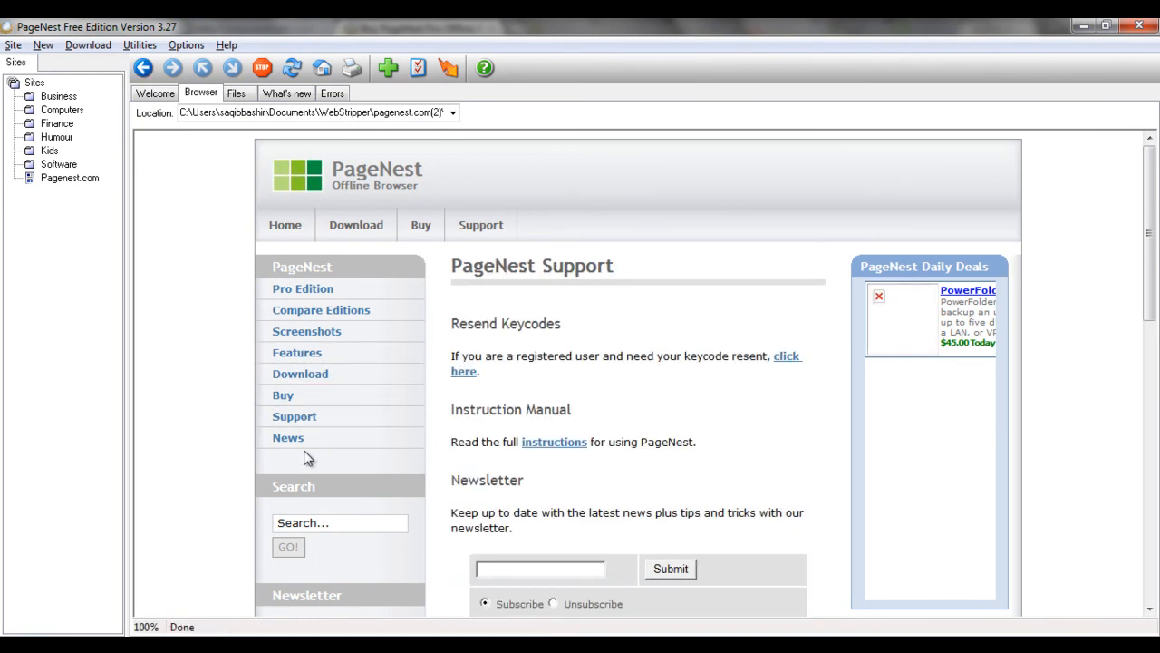